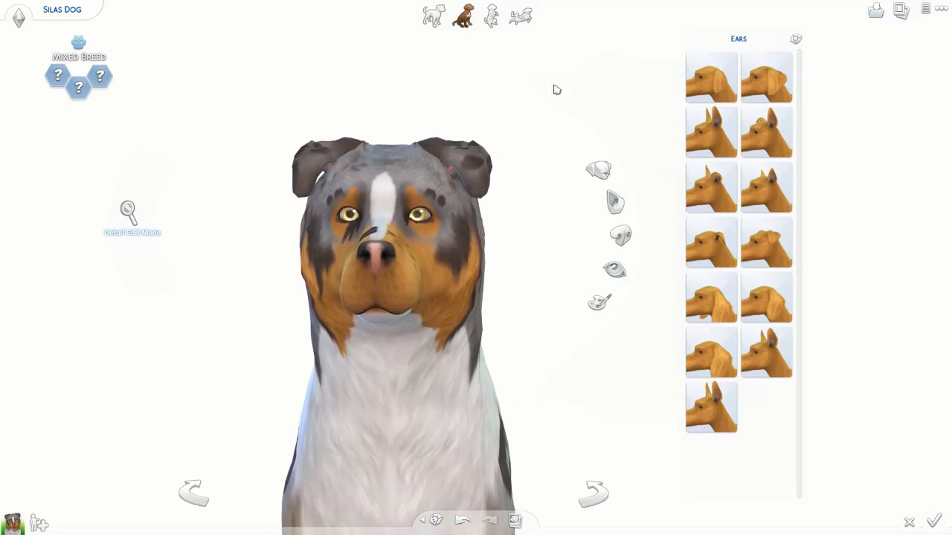
- Give the dog a pointed upright ear, a darker nose, and matched pale blue eyes
{"action": "left_click", "coordinate": [711, 188]}
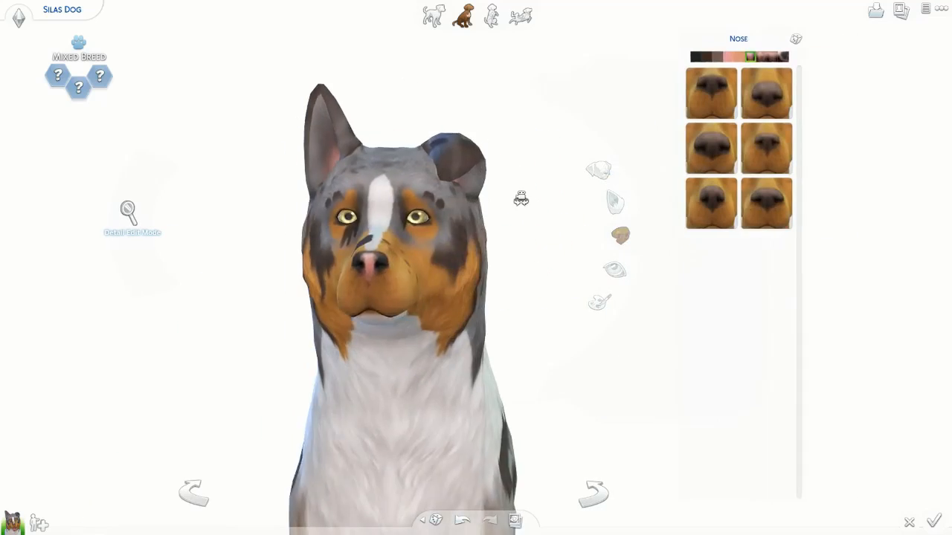
{"action": "left_click", "coordinate": [614, 271]}
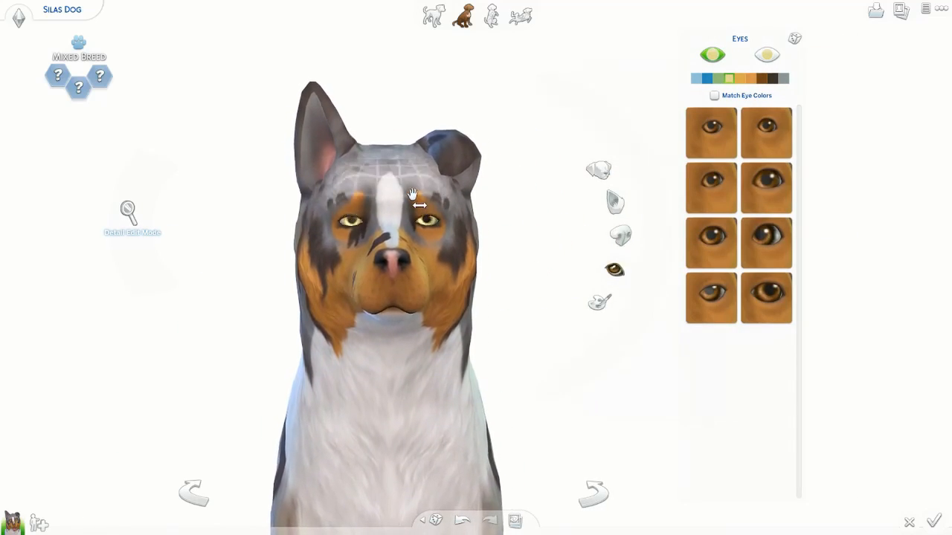
{"action": "left_click", "coordinate": [620, 235]}
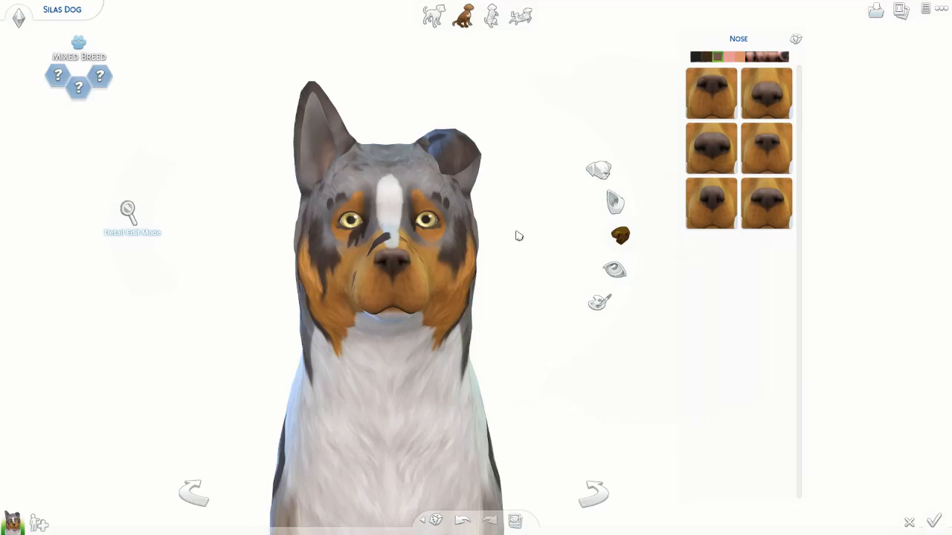
{"action": "left_click", "coordinate": [614, 271]}
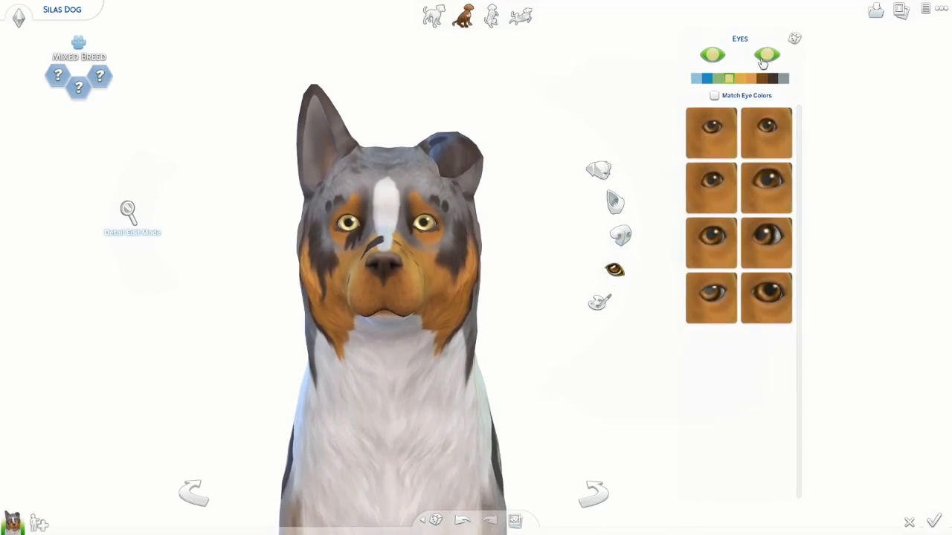
{"action": "left_click", "coordinate": [696, 77]}
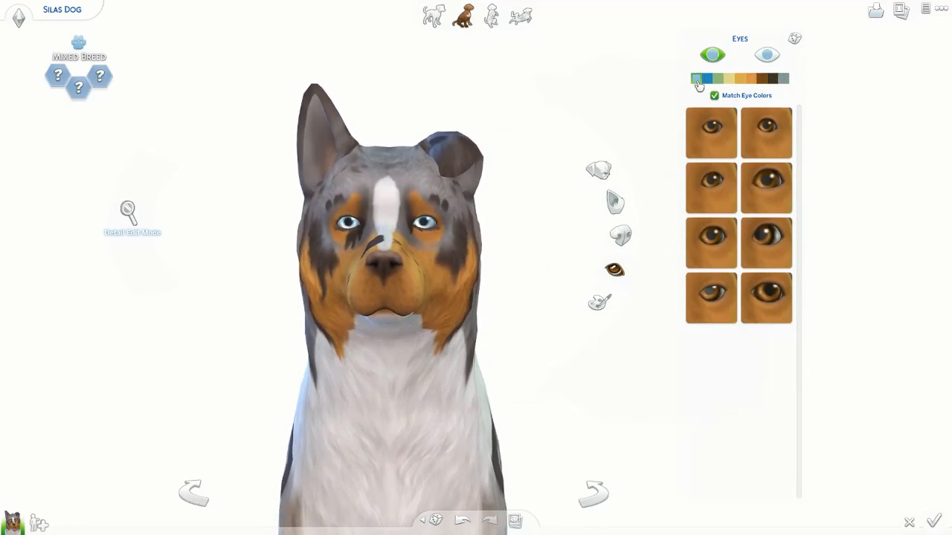
{"action": "left_click", "coordinate": [713, 96]}
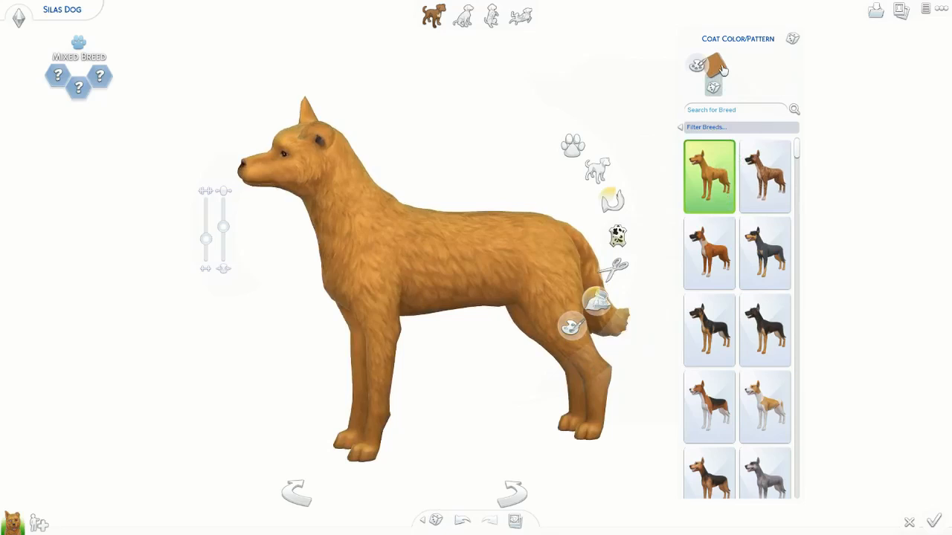
- Apply a plain cream fur as the base coat and enter Paint Mode
{"action": "left_click", "coordinate": [712, 65]}
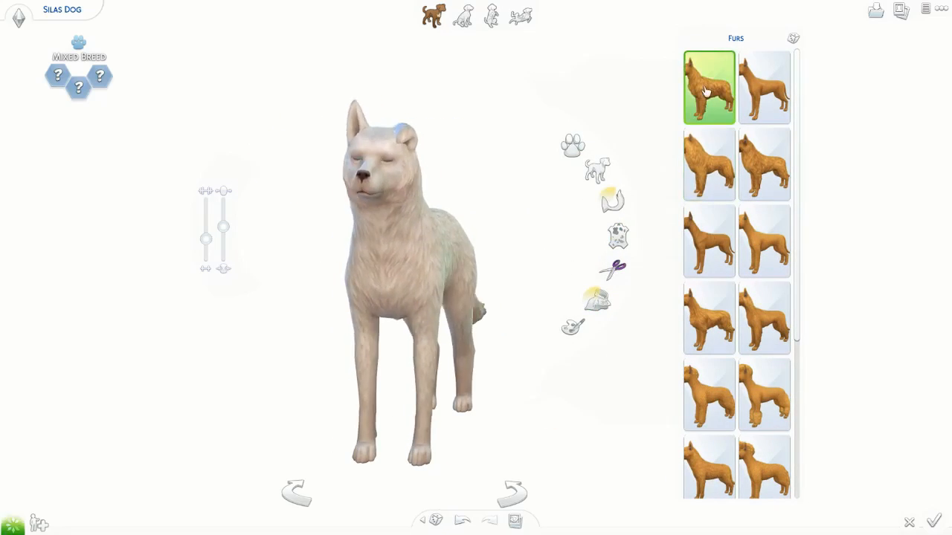
{"action": "left_click", "coordinate": [764, 395]}
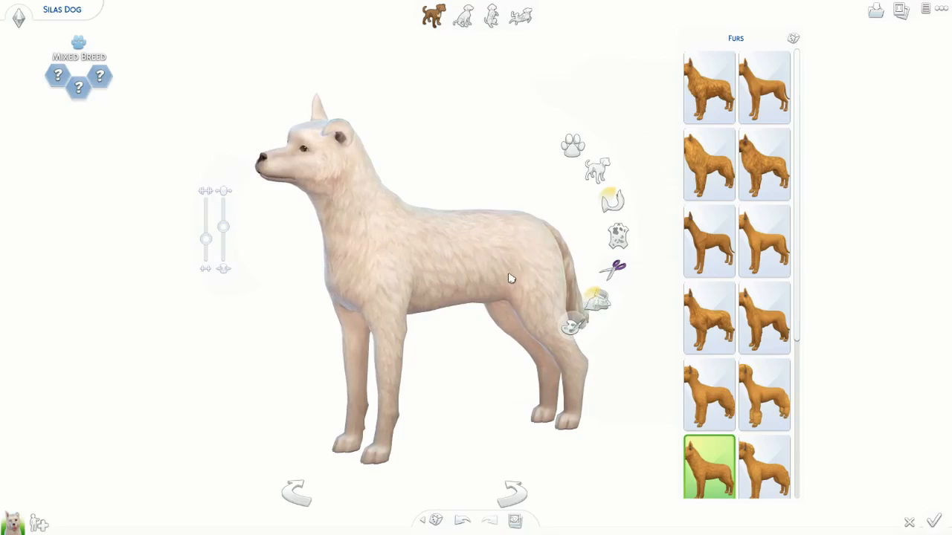
{"action": "left_click", "coordinate": [490, 15]}
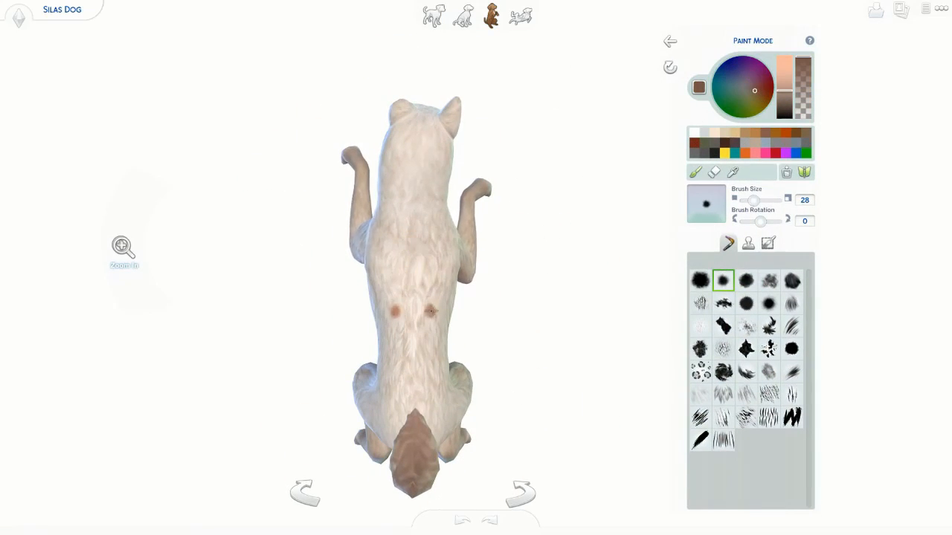
- Paint the body brown with a large round brush, leaving a soft-edged cream chest and front legs
{"action": "left_click", "coordinate": [791, 350]}
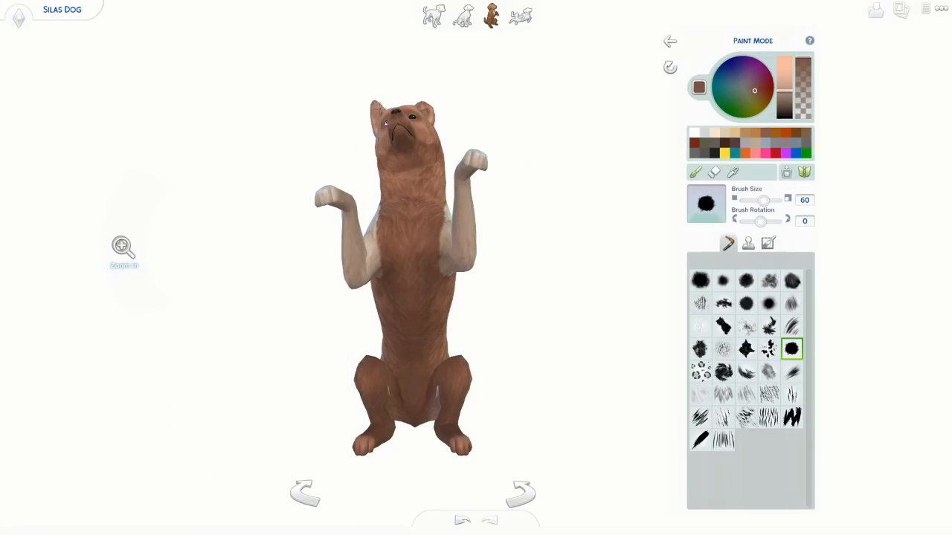
{"action": "left_click", "coordinate": [431, 15]}
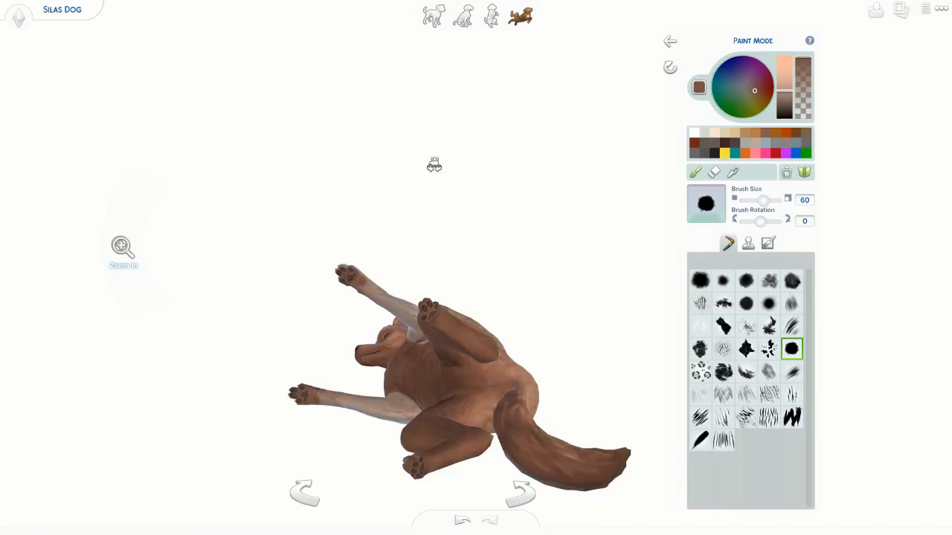
{"action": "left_click", "coordinate": [463, 16]}
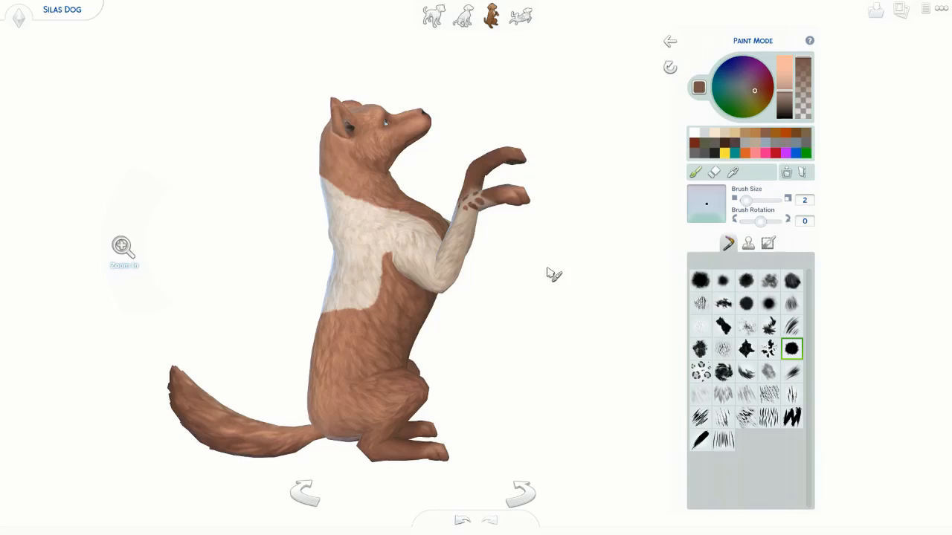
{"action": "left_click", "coordinate": [433, 15]}
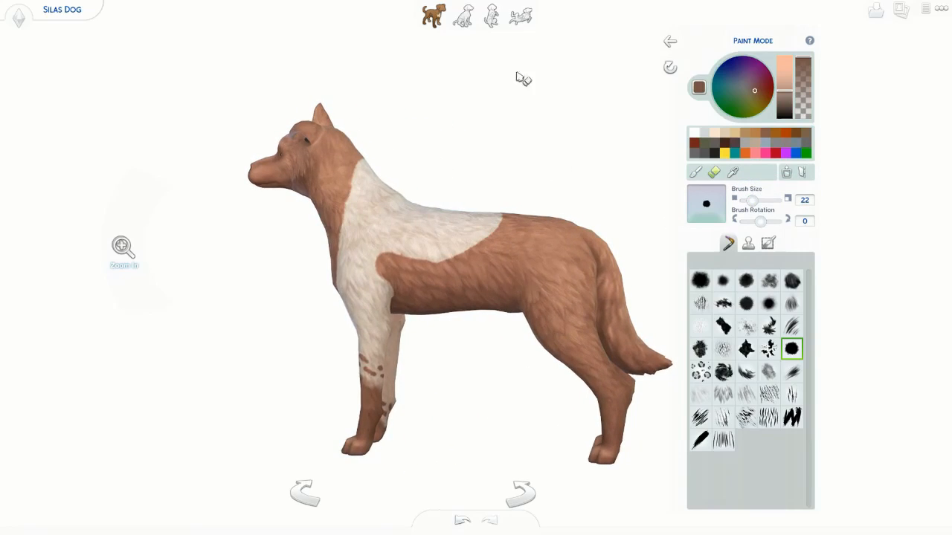
- Paint pale stripes along the flank, darken the tail tip and add light flecks with a size-2 brush
{"action": "left_click", "coordinate": [491, 17]}
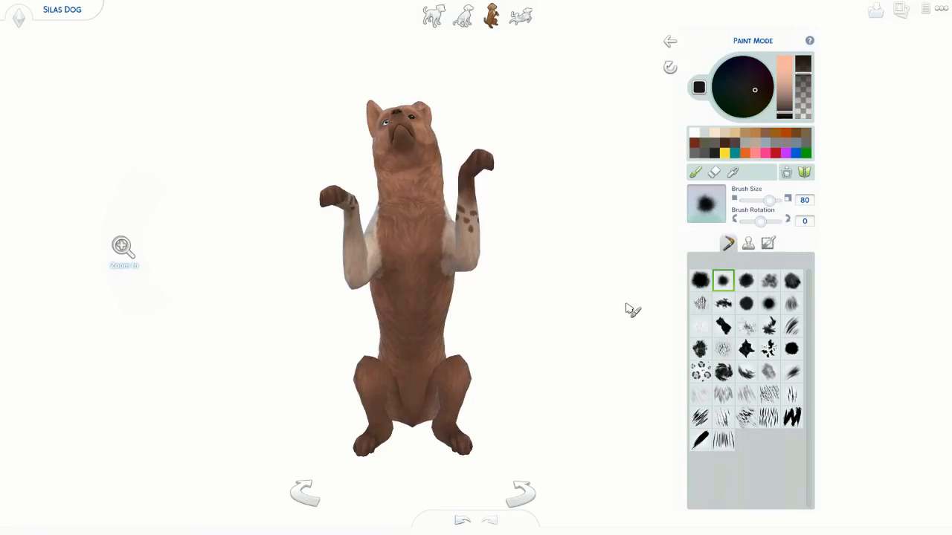
{"action": "left_click", "coordinate": [433, 15]}
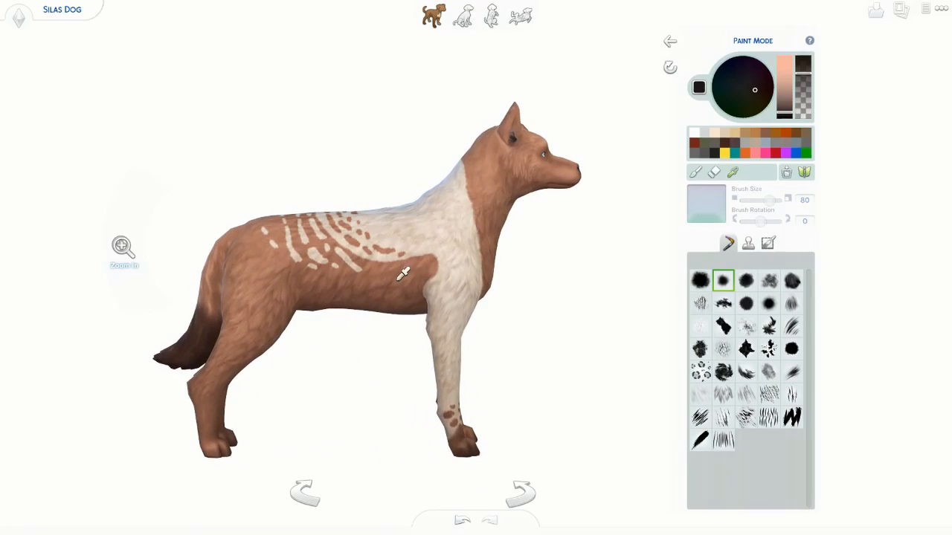
{"action": "left_click", "coordinate": [491, 16]}
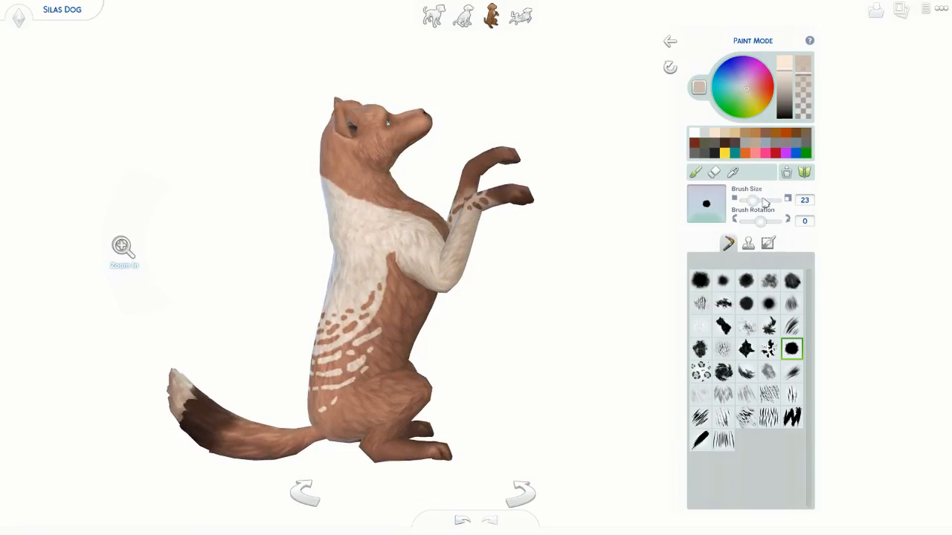
{"action": "left_click_drag", "start_coordinate": [761, 199], "coordinate": [743, 199]}
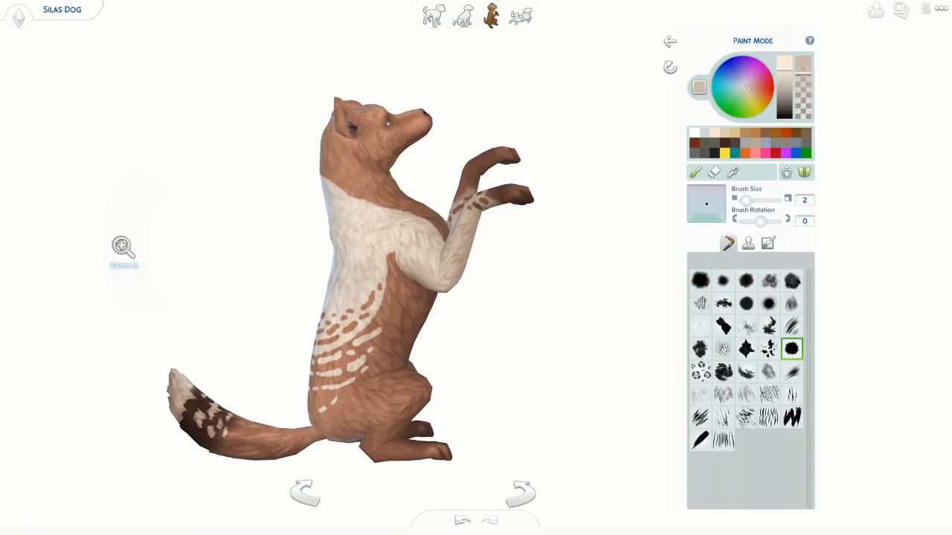
{"action": "left_click", "coordinate": [432, 15]}
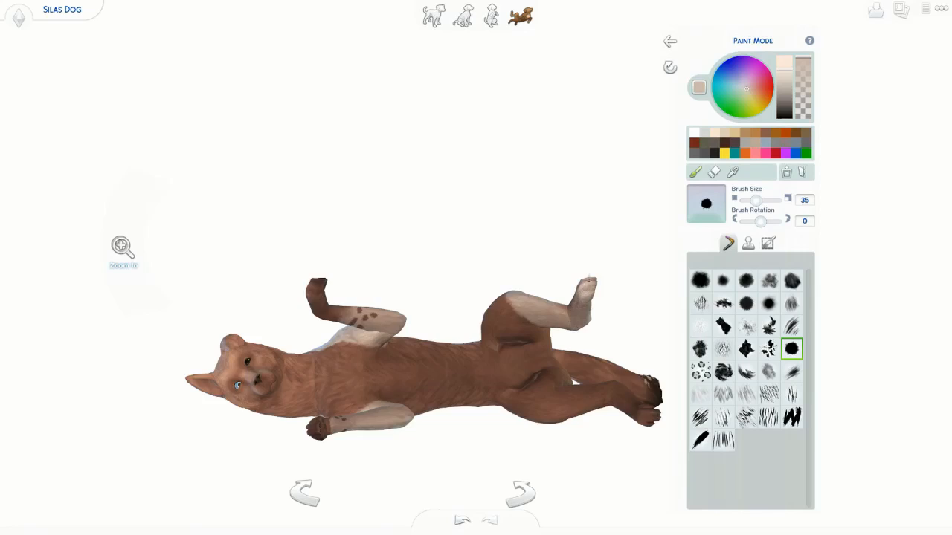
- Dab cream spots on the face, chest and front legs, then sample a dark shade for the muzzle
{"action": "left_click", "coordinate": [433, 15]}
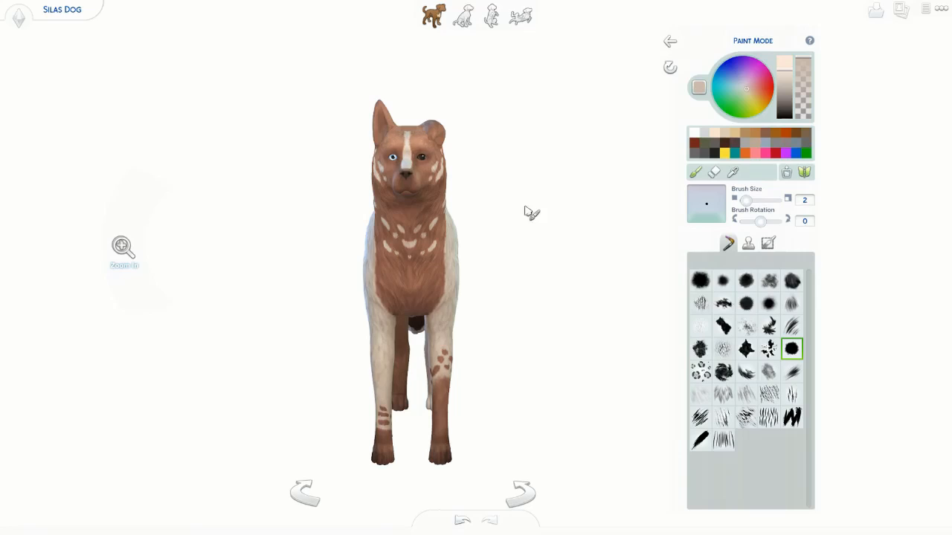
{"action": "left_click", "coordinate": [520, 16]}
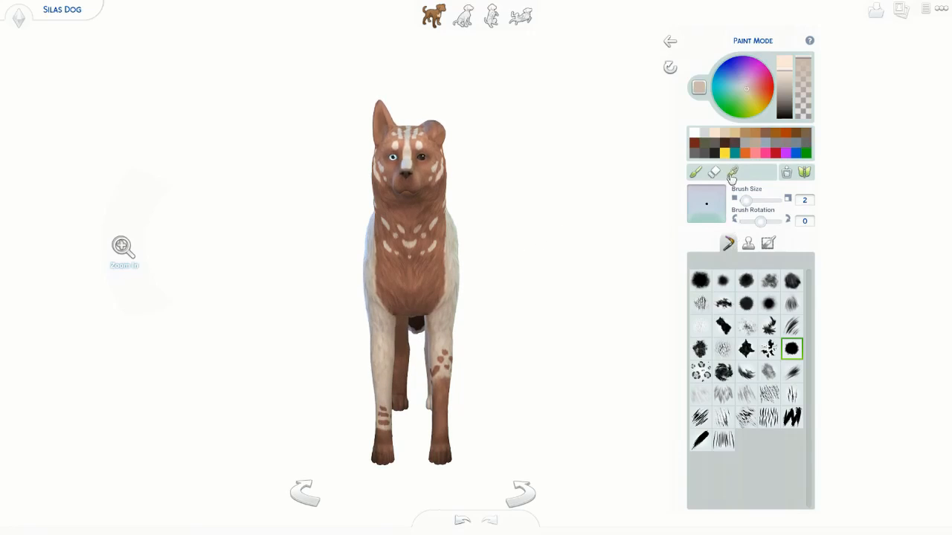
{"action": "left_click", "coordinate": [723, 279]}
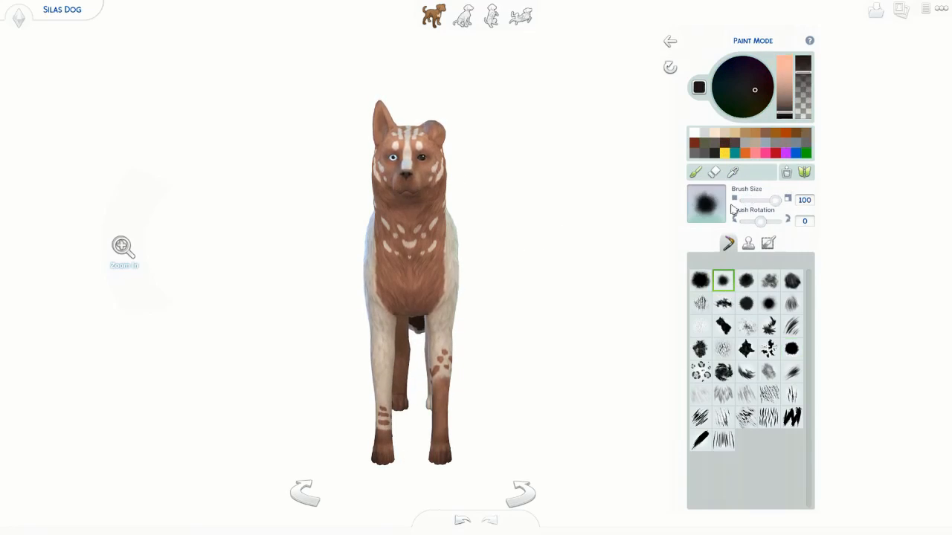
{"action": "left_click_drag", "start_coordinate": [775, 201], "coordinate": [766, 201]}
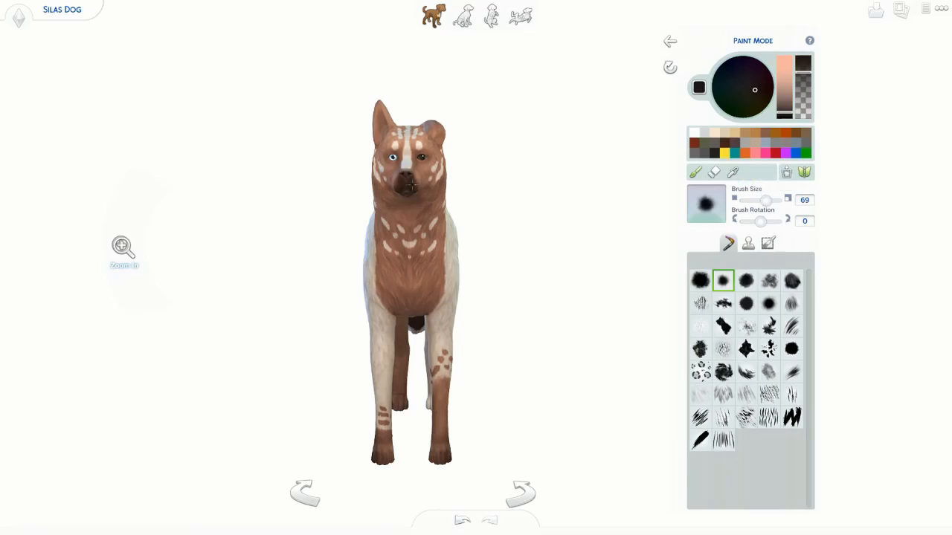
{"action": "left_click", "coordinate": [791, 348]}
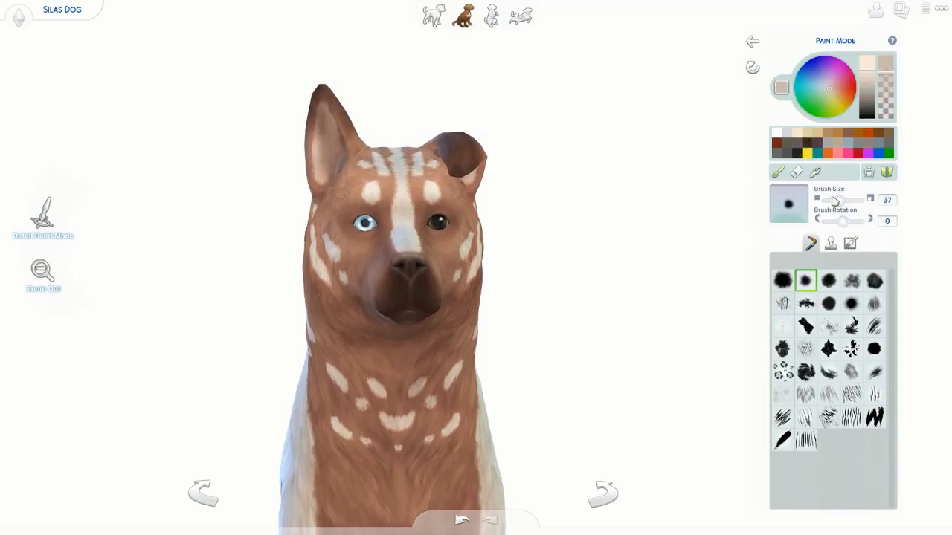
- Paint a cream blaze between the eyes, then leave and re-enter Paint Mode
{"action": "left_click", "coordinate": [874, 350]}
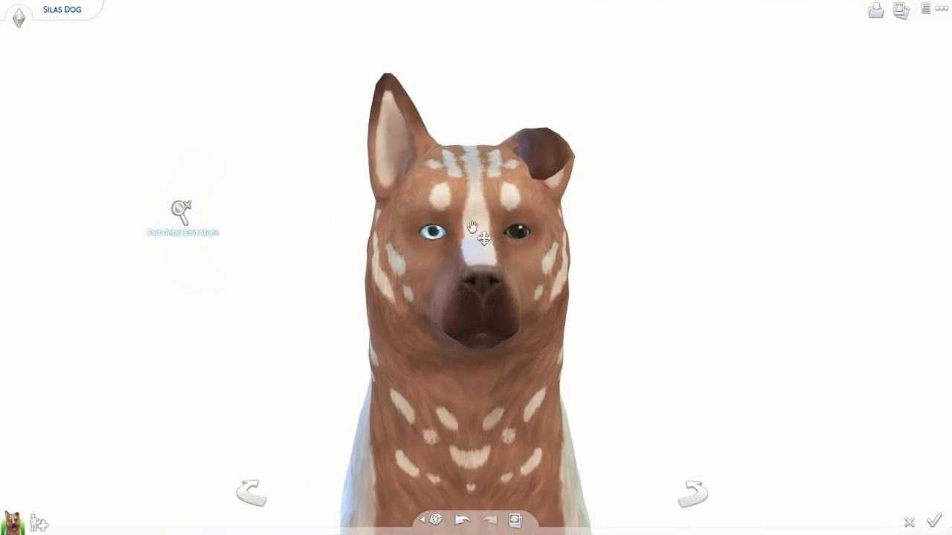
{"action": "left_click", "coordinate": [182, 211]}
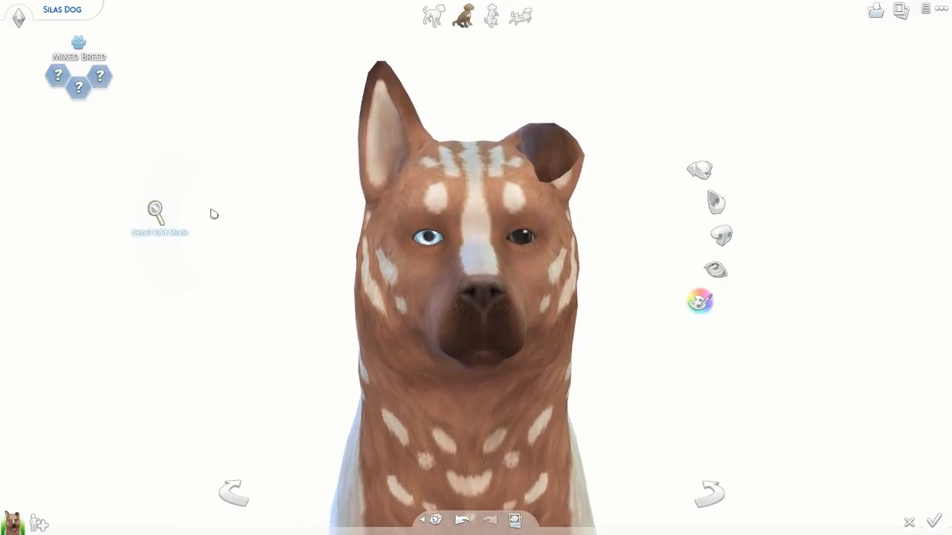
{"action": "left_click", "coordinate": [715, 269]}
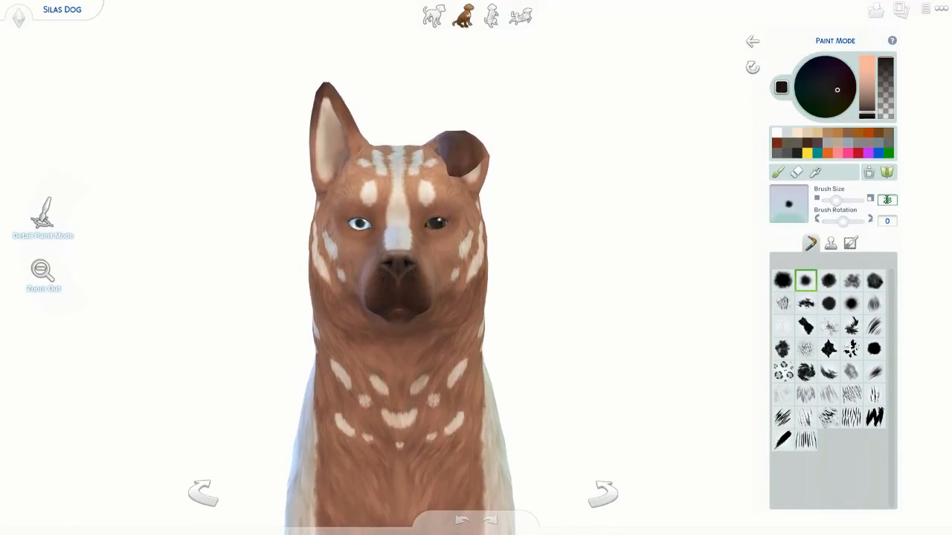
- Shade the dog's back a darker brown with a soft brush
{"action": "left_click", "coordinate": [874, 348]}
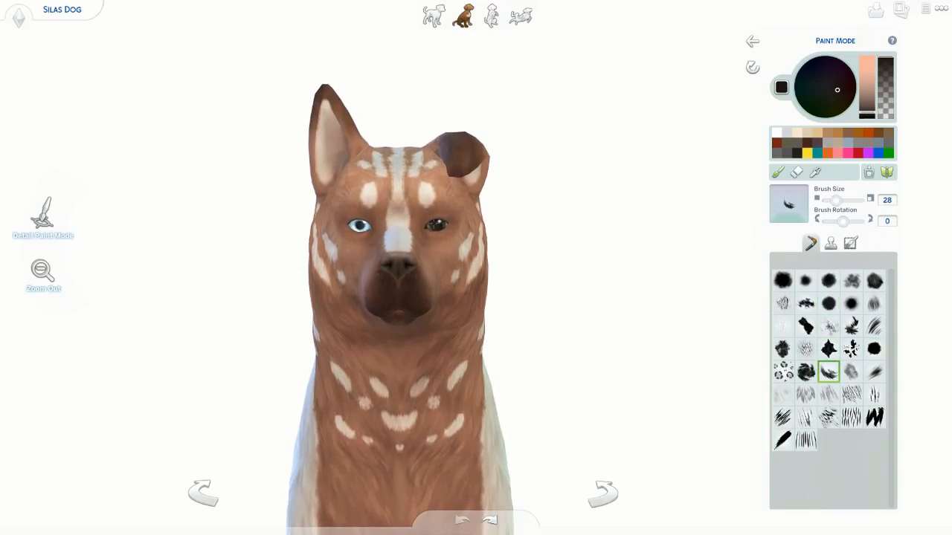
{"action": "left_click", "coordinate": [874, 372]}
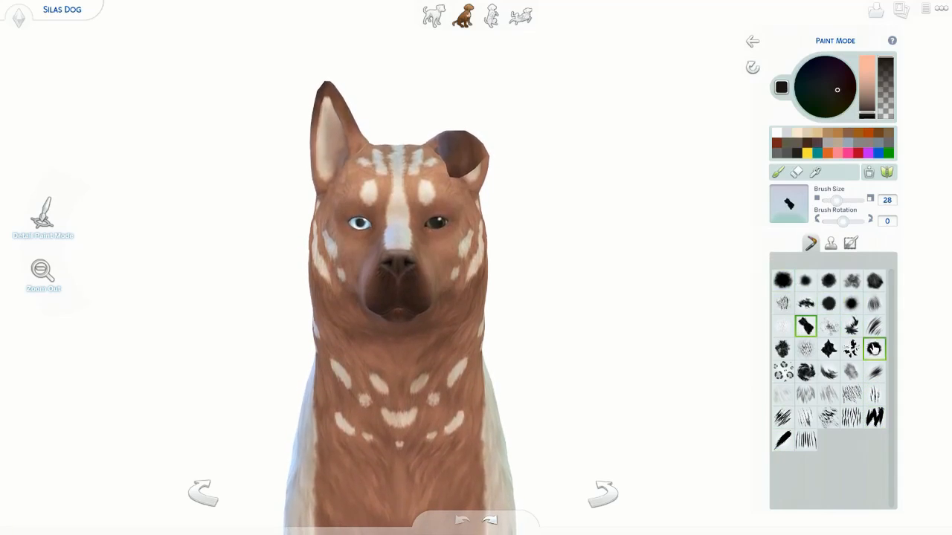
{"action": "left_click", "coordinate": [851, 303]}
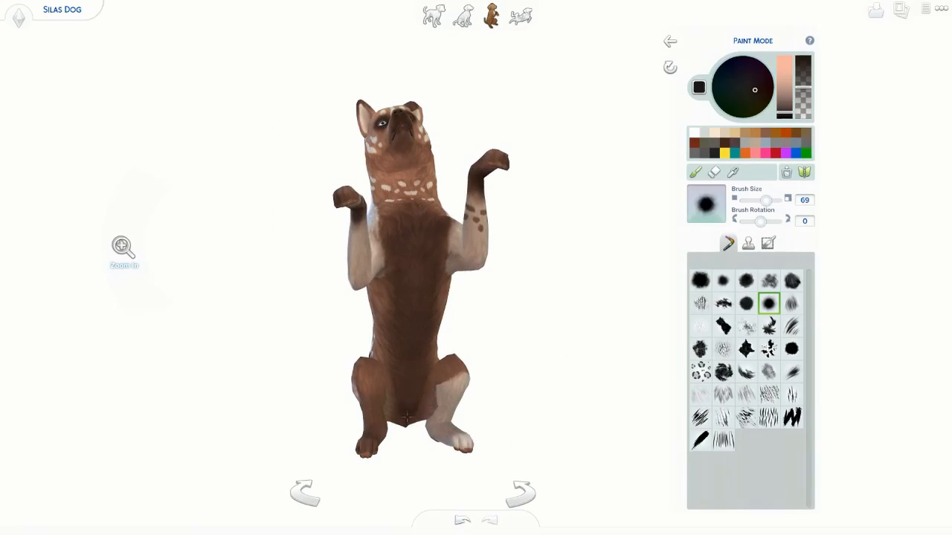
- Cover the neck and back with thin cream fur-stroke stripes, then exit Paint Mode
{"action": "left_click", "coordinate": [433, 15]}
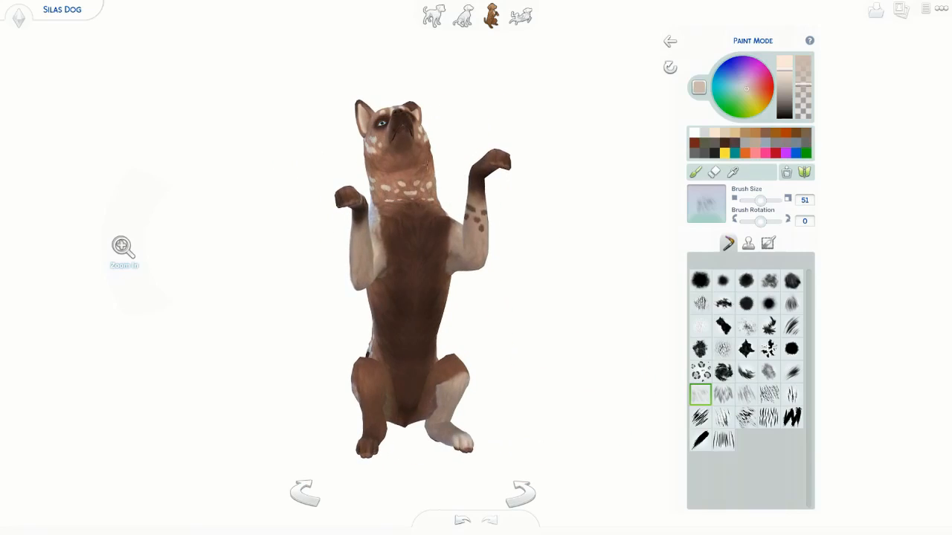
{"action": "left_click", "coordinate": [433, 15]}
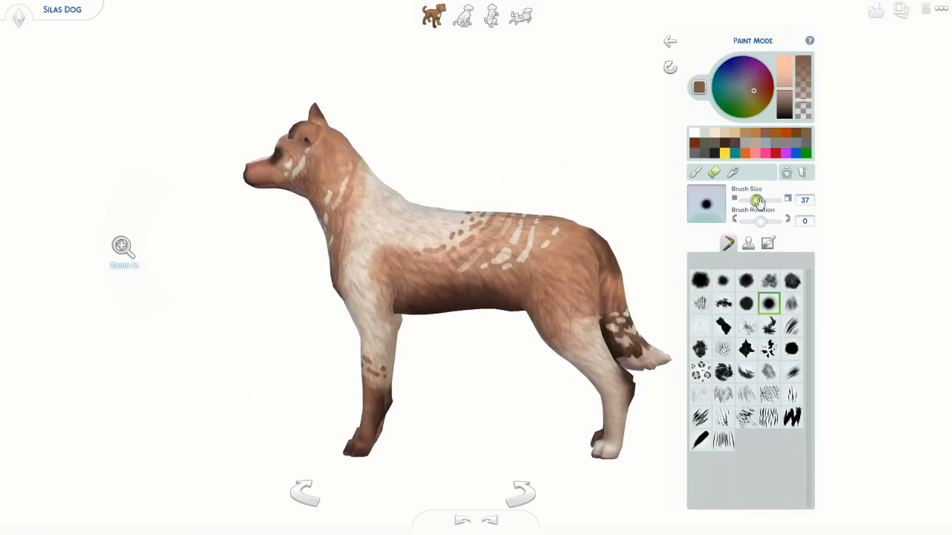
{"action": "left_click", "coordinate": [791, 348]}
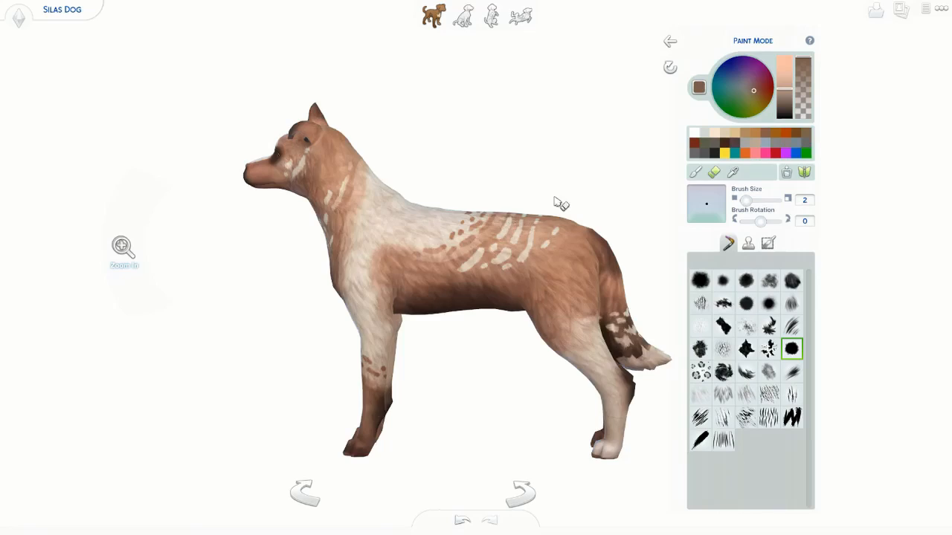
{"action": "left_click", "coordinate": [490, 15]}
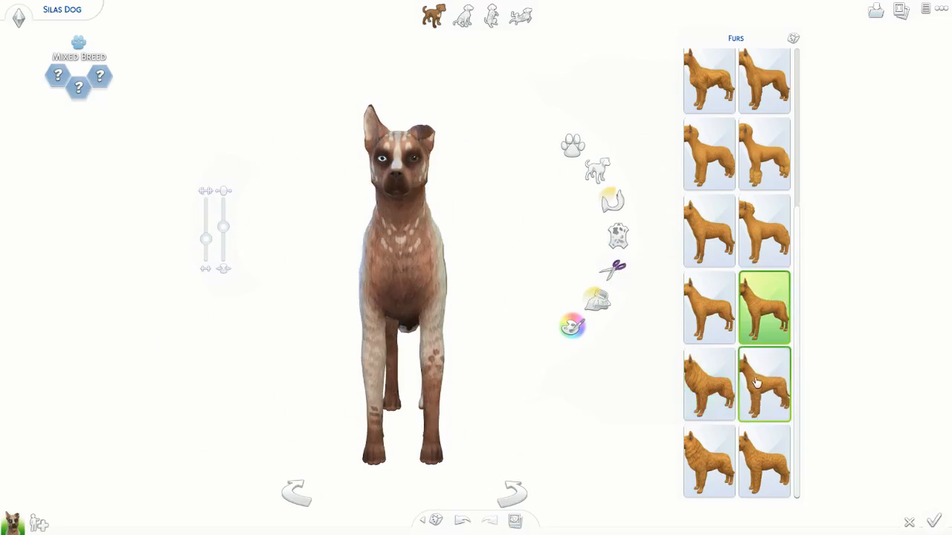
- Assign the Friendly trait and capture a portrait screenshot of the finished dog
{"action": "left_click", "coordinate": [707, 383]}
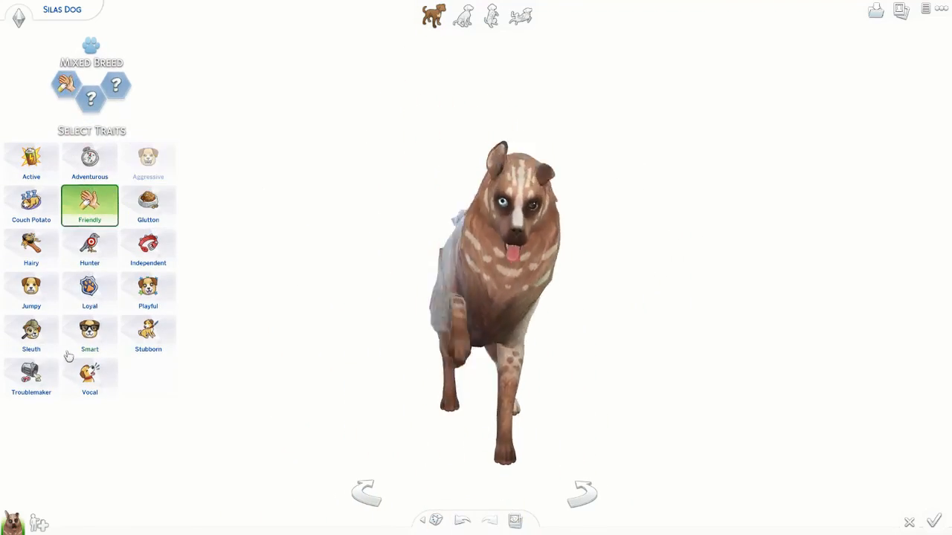
{"action": "left_click", "coordinate": [933, 520]}
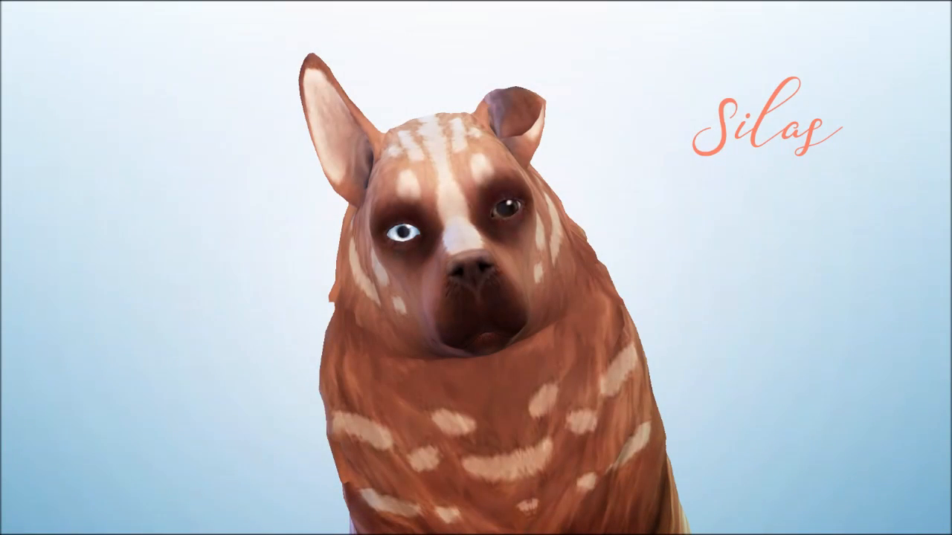